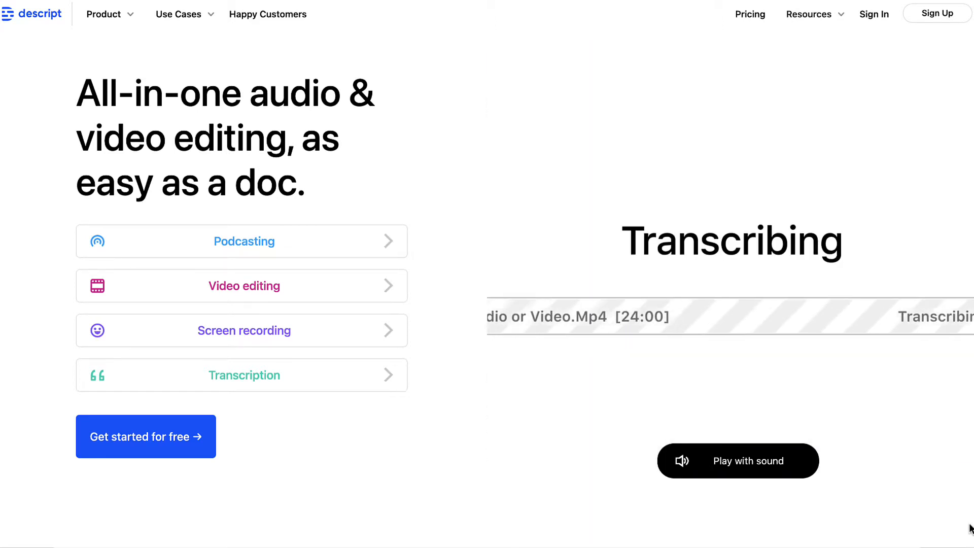
Browse Descript's pricing plans, then the screen recording features down to the Overdub section.
{"action": "left_click", "coordinate": [750, 13]}
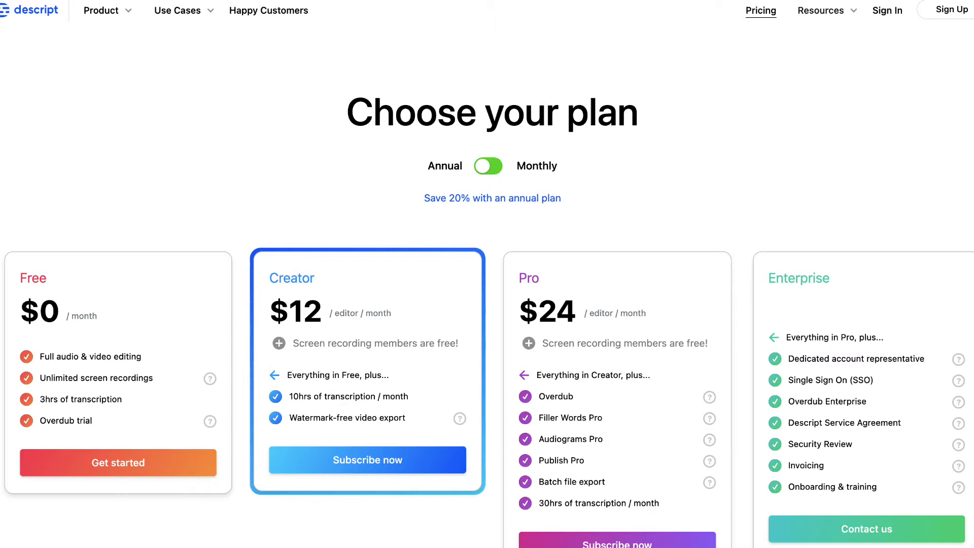
{"action": "scroll", "scroll_direction": "down", "scroll_amount": 3}
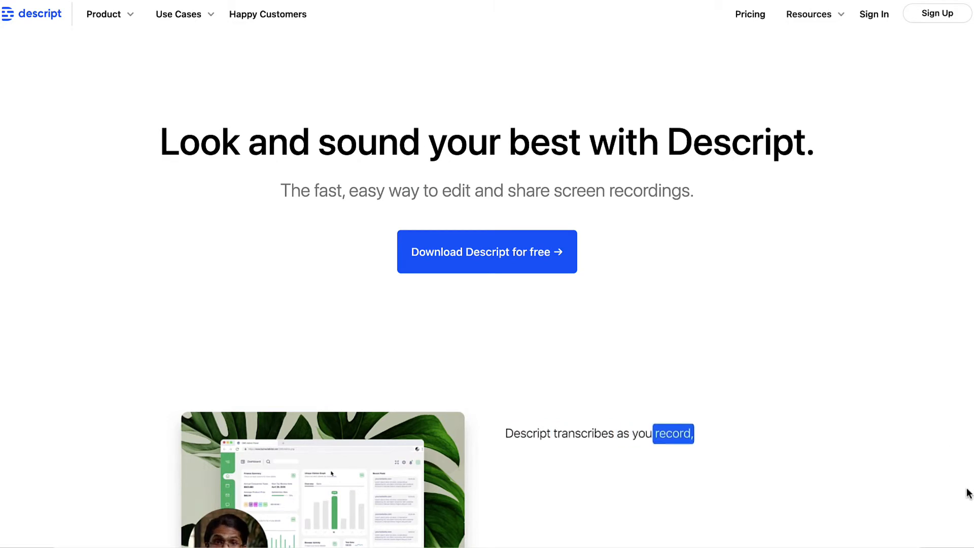
{"action": "scroll", "scroll_direction": "down", "scroll_amount": 3}
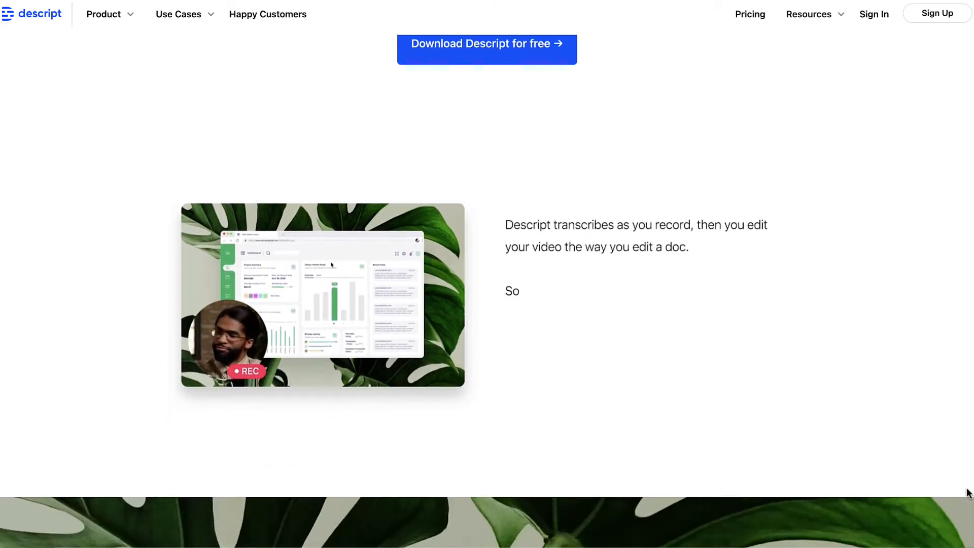
{"action": "scroll", "scroll_direction": "down", "scroll_amount": 3}
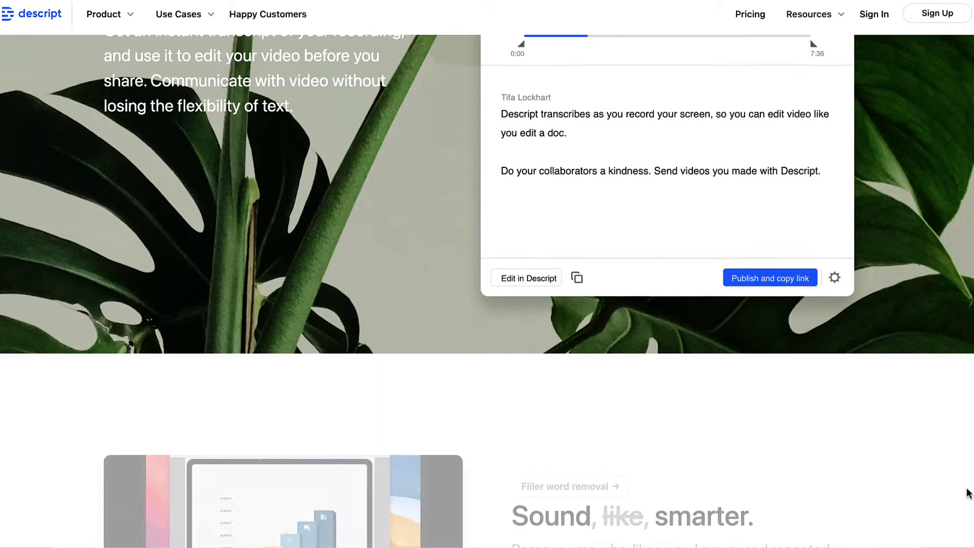
{"action": "scroll", "scroll_direction": "down", "scroll_amount": 3}
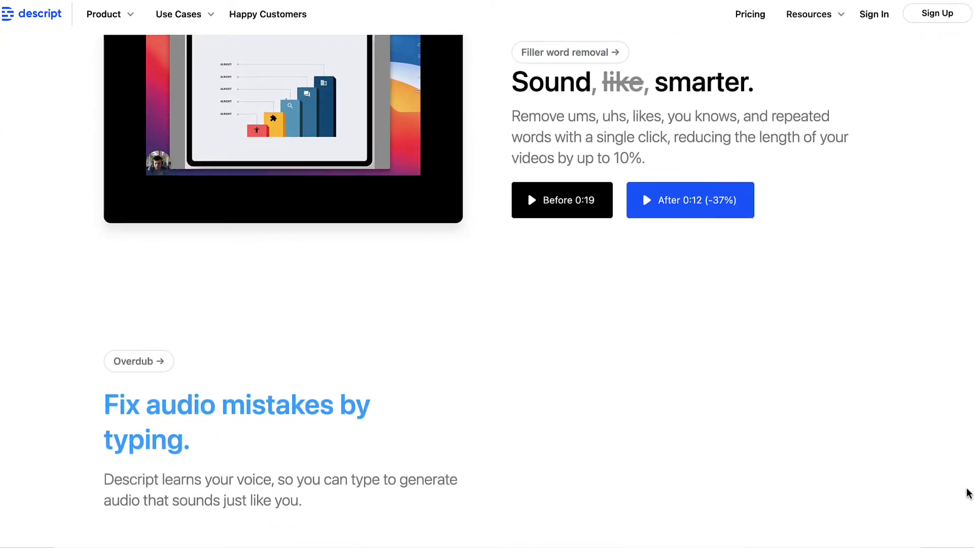
{"action": "scroll", "scroll_direction": "down", "scroll_amount": 3}
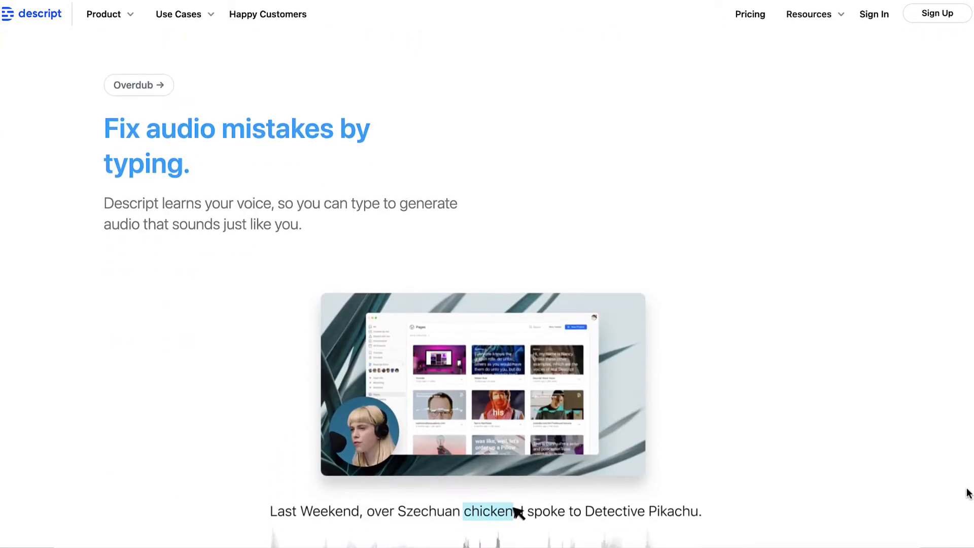
{"action": "scroll", "scroll_direction": "down", "scroll_amount": 3}
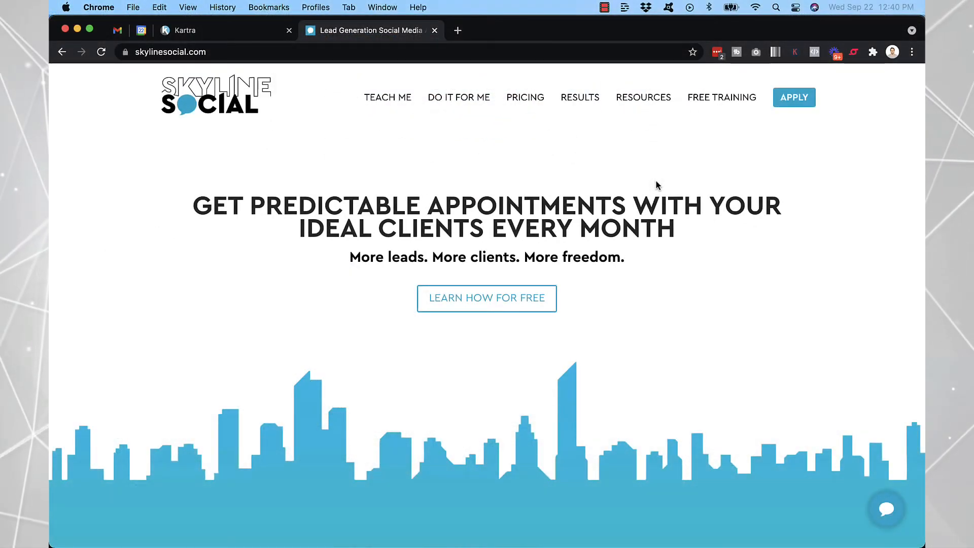
{"action": "mouse_move", "coordinate": [608, 28]}
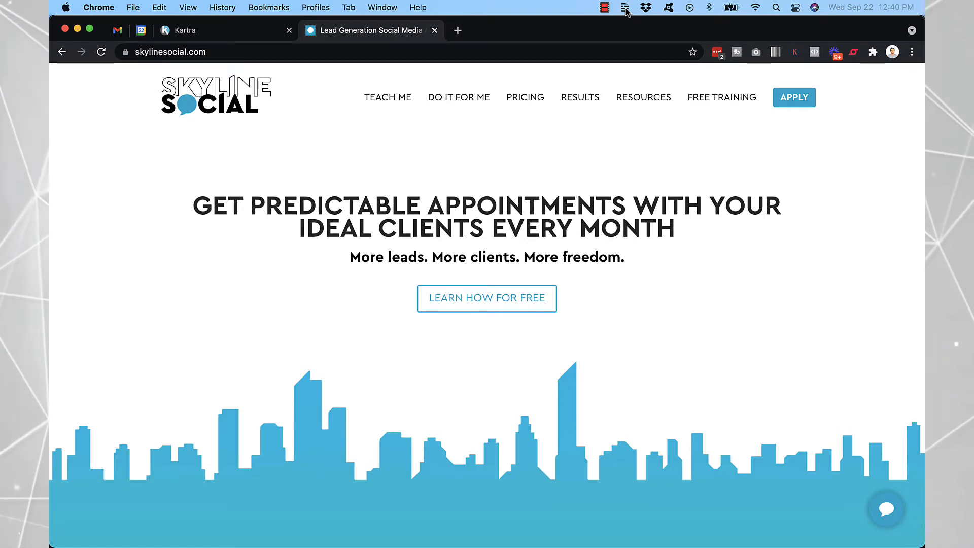
Open Descript's quick screen-recording panel from the macOS menu bar.
{"action": "left_click", "coordinate": [603, 6]}
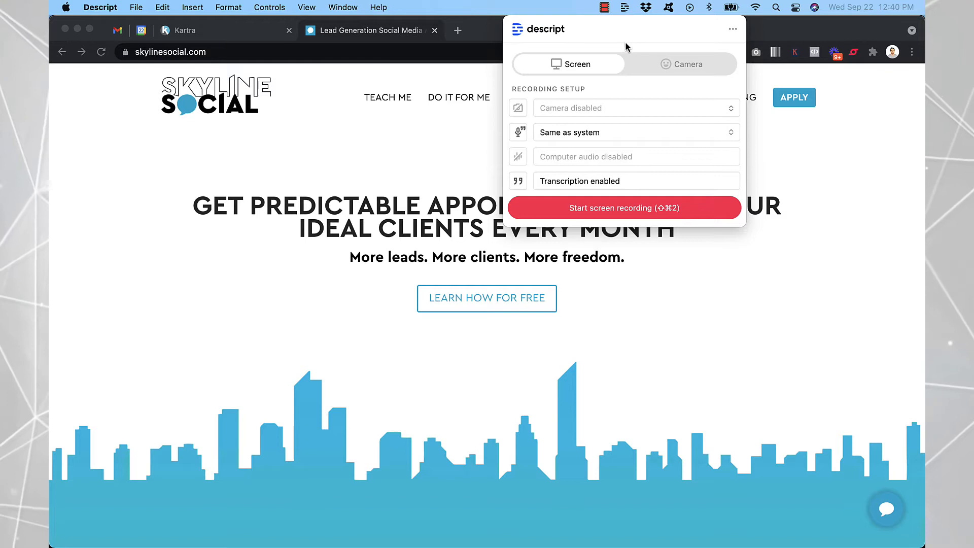
{"action": "mouse_move", "coordinate": [625, 208]}
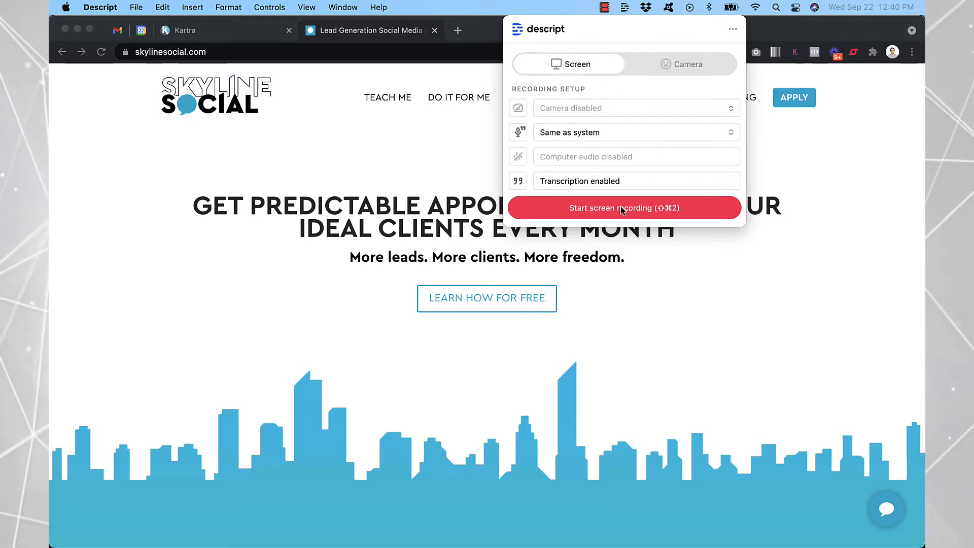
{"action": "mouse_move", "coordinate": [664, 70]}
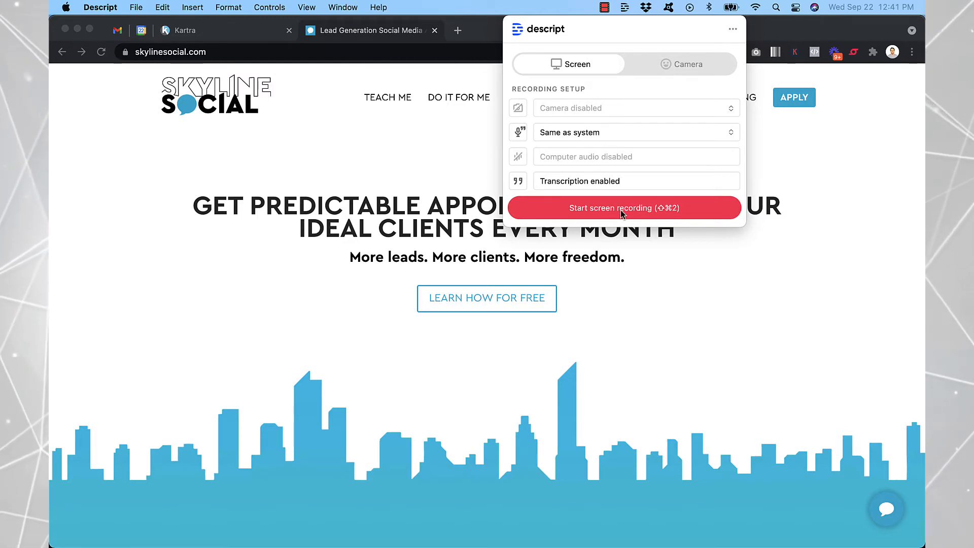
Start recording the Skyline Social homepage.
{"action": "left_click", "coordinate": [623, 207]}
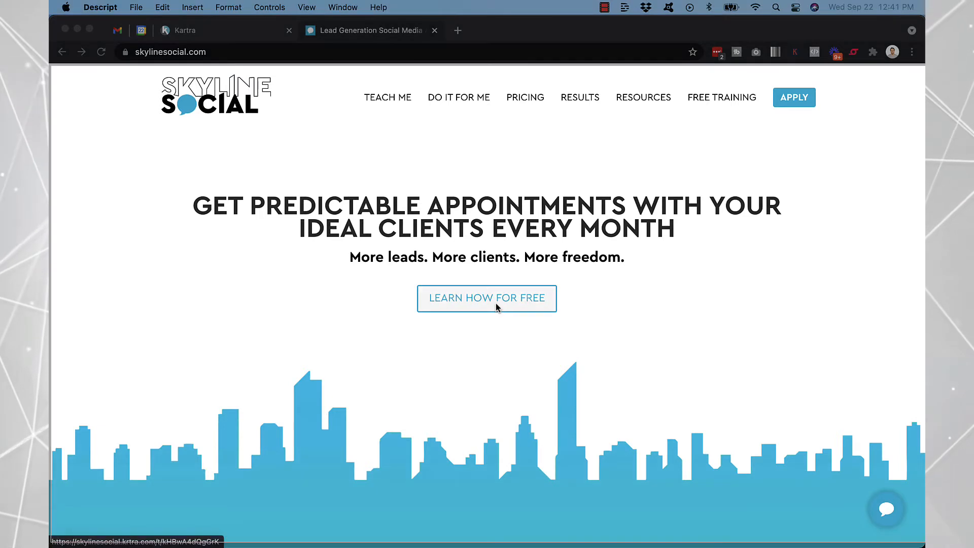
{"action": "mouse_move", "coordinate": [527, 220]}
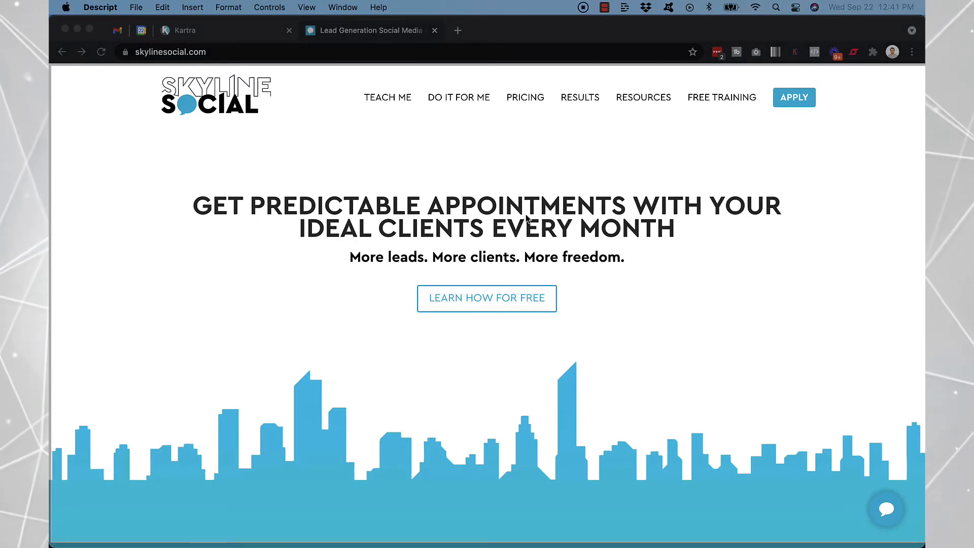
{"action": "mouse_move", "coordinate": [537, 147]}
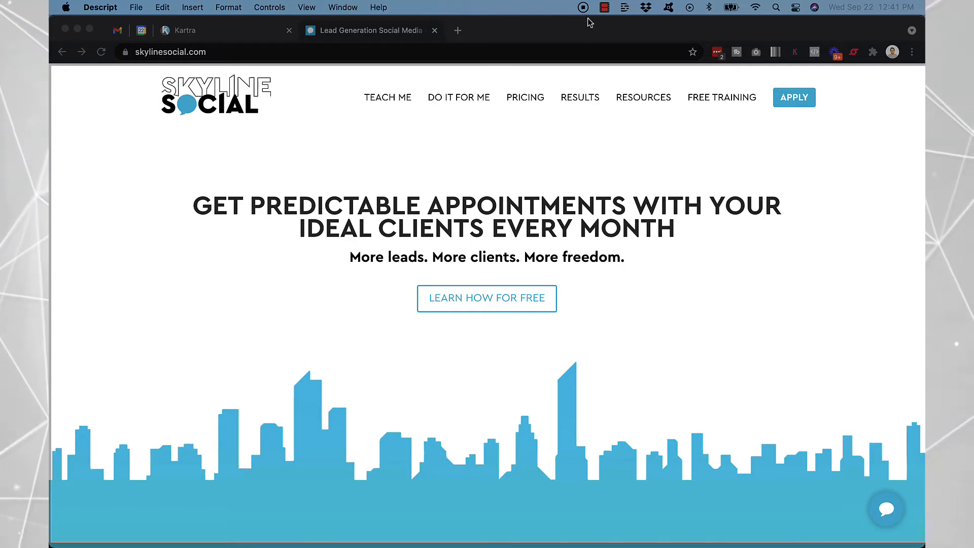
{"action": "mouse_move", "coordinate": [584, 77]}
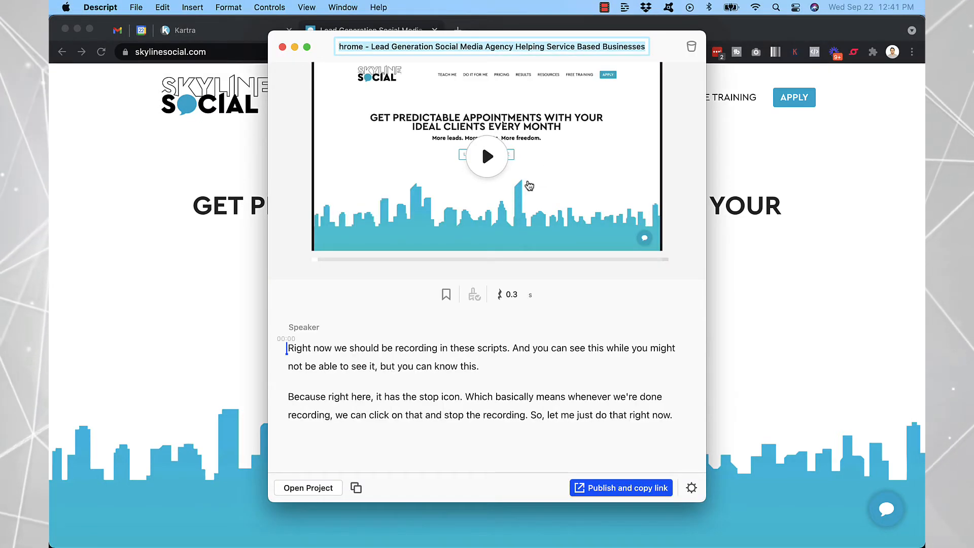
{"action": "mouse_move", "coordinate": [462, 173]}
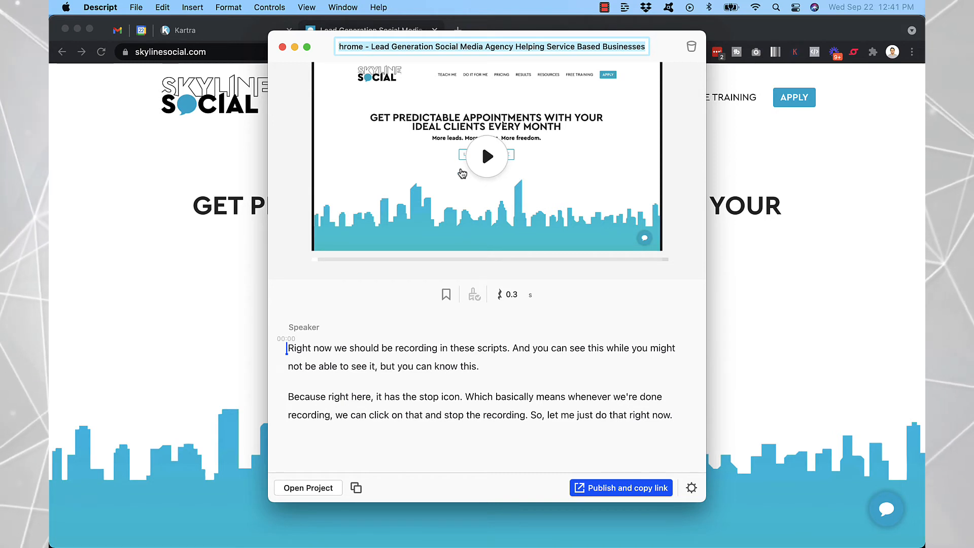
{"action": "mouse_move", "coordinate": [310, 359]}
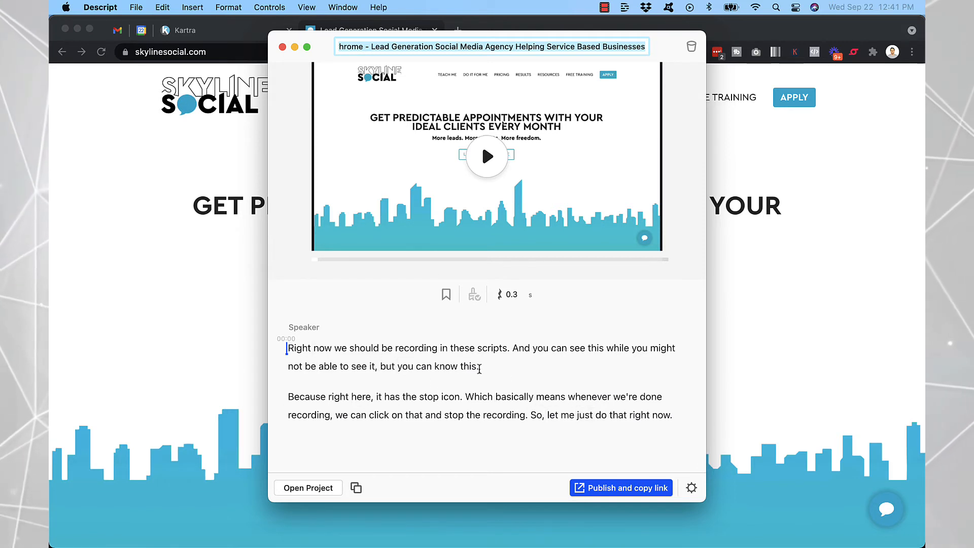
{"action": "mouse_move", "coordinate": [449, 359]}
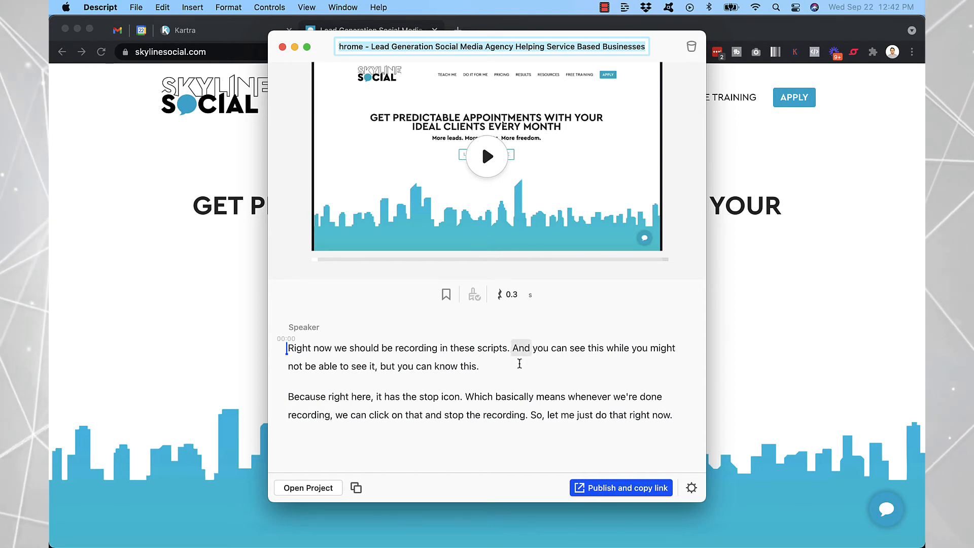
Delete the transcript sentence starting 'And you can see this'.
{"action": "left_click", "coordinate": [481, 366]}
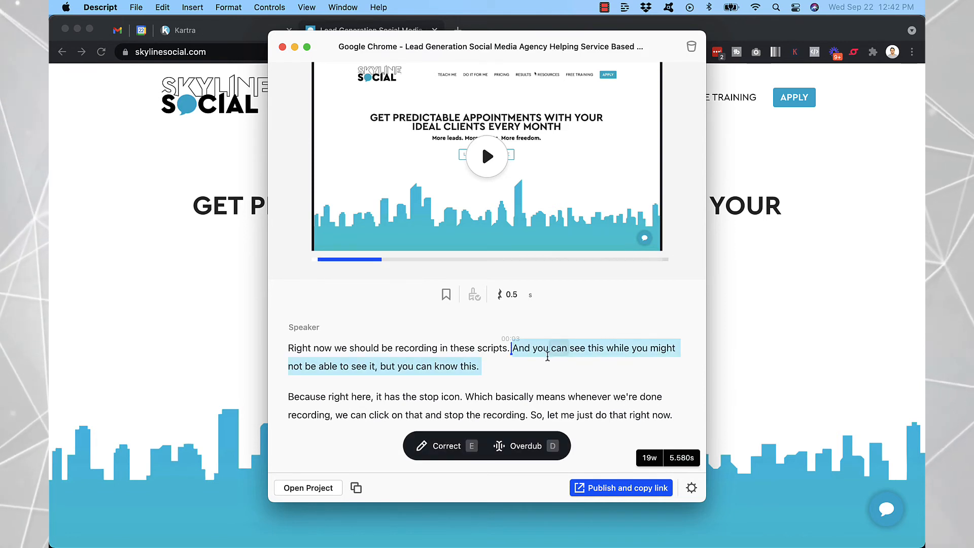
{"action": "key", "text": "Delete"}
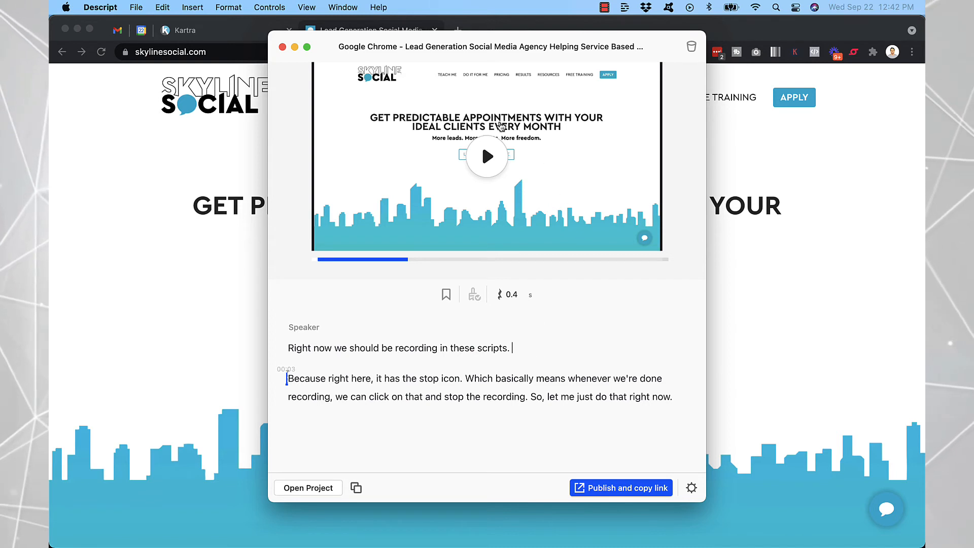
{"action": "mouse_move", "coordinate": [500, 201]}
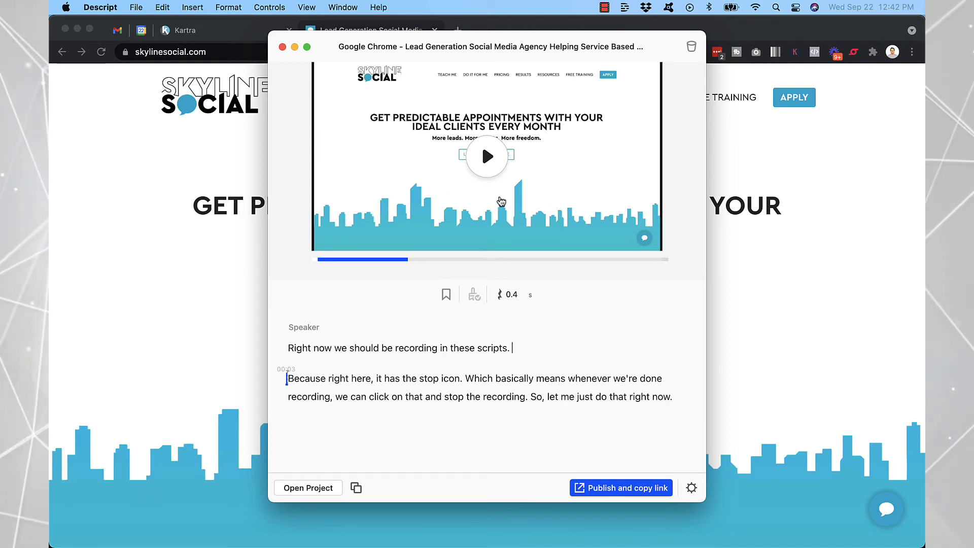
{"action": "mouse_move", "coordinate": [533, 183]}
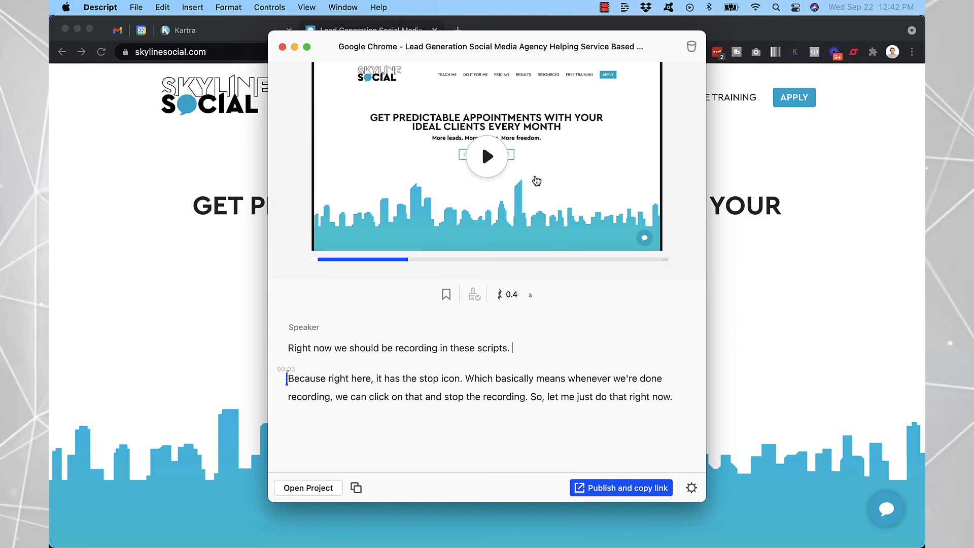
{"action": "mouse_move", "coordinate": [480, 167]}
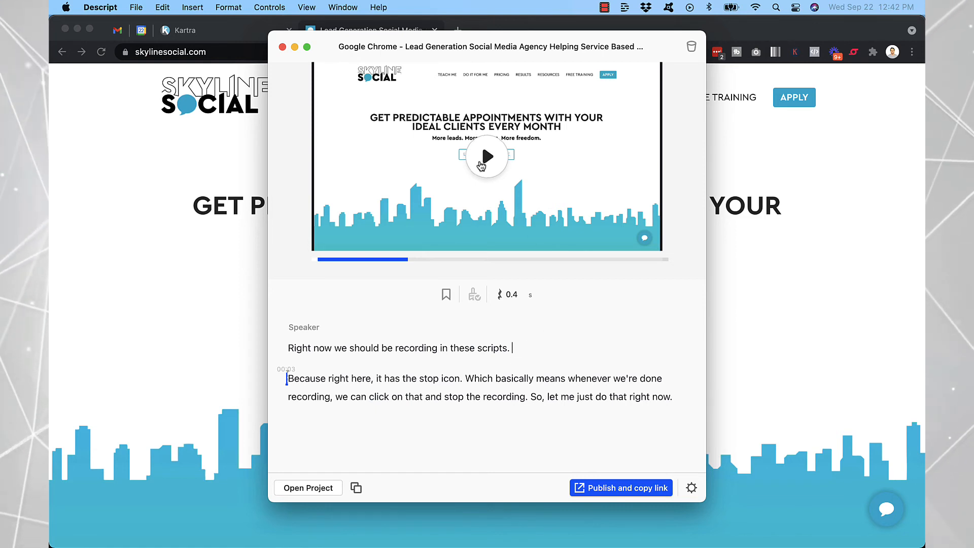
{"action": "mouse_move", "coordinate": [520, 344]}
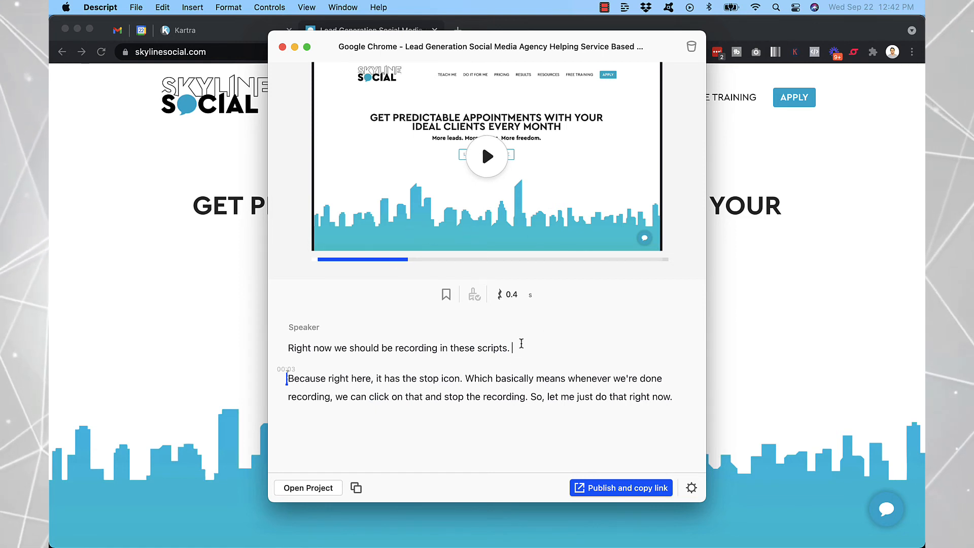
{"action": "mouse_move", "coordinate": [618, 365]}
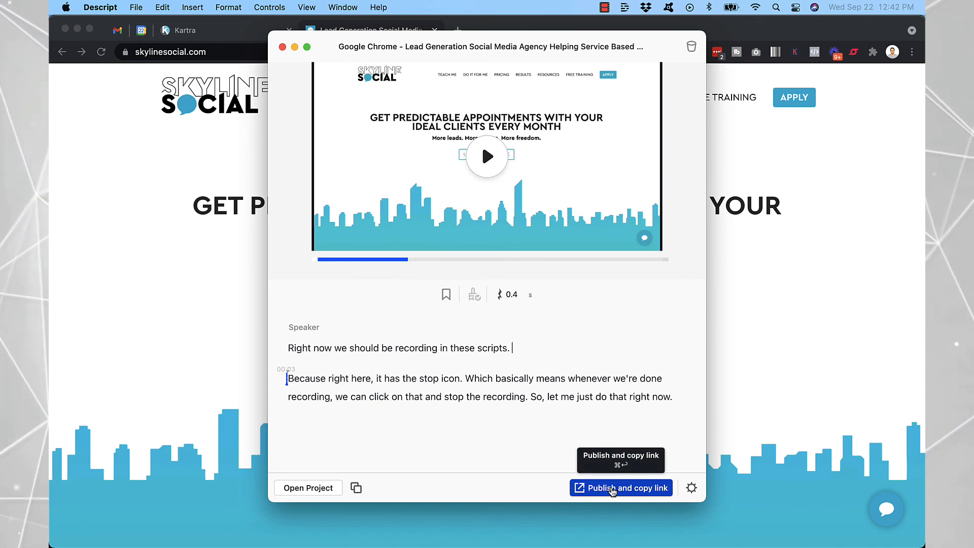
Publish the edited recording, copy its link, and view the share.descript.com page.
{"action": "left_click", "coordinate": [620, 488]}
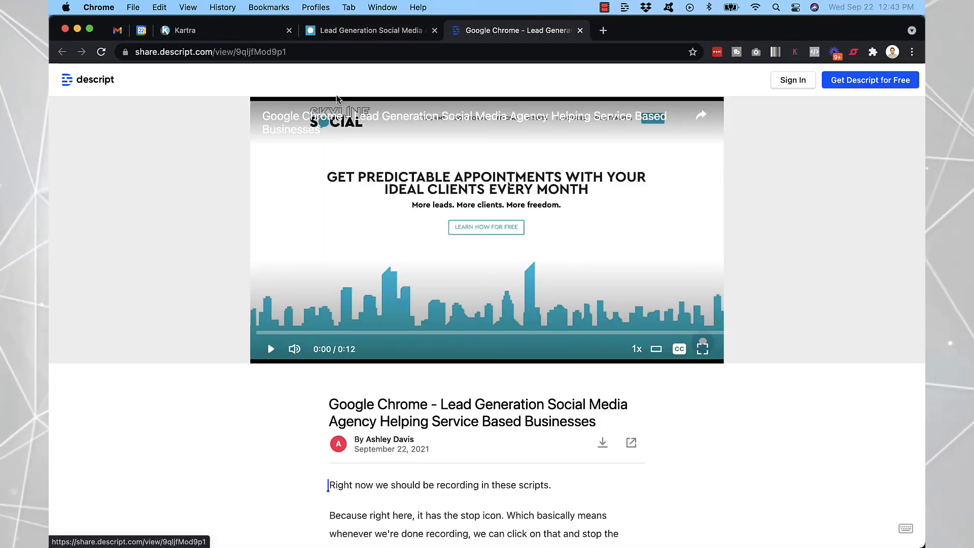
{"action": "mouse_move", "coordinate": [267, 56]}
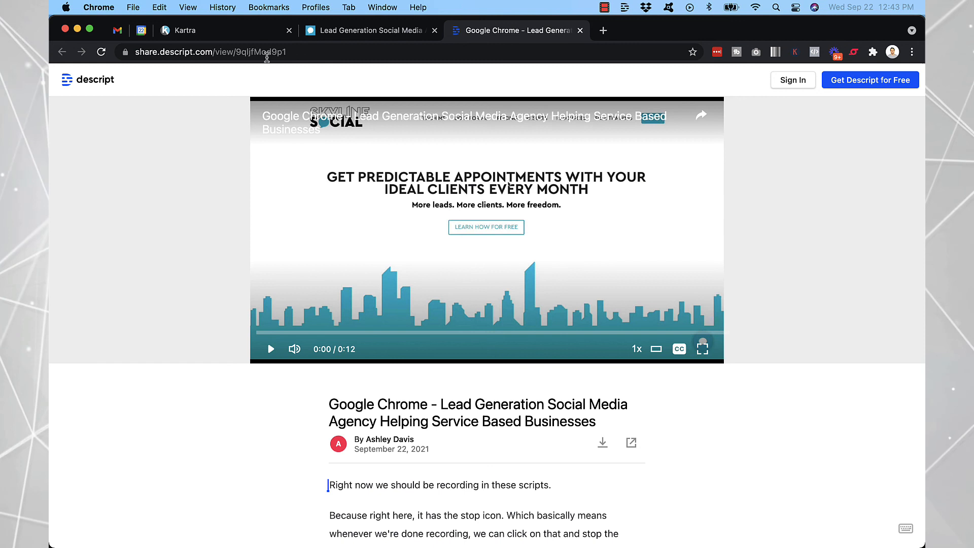
{"action": "mouse_move", "coordinate": [239, 219]}
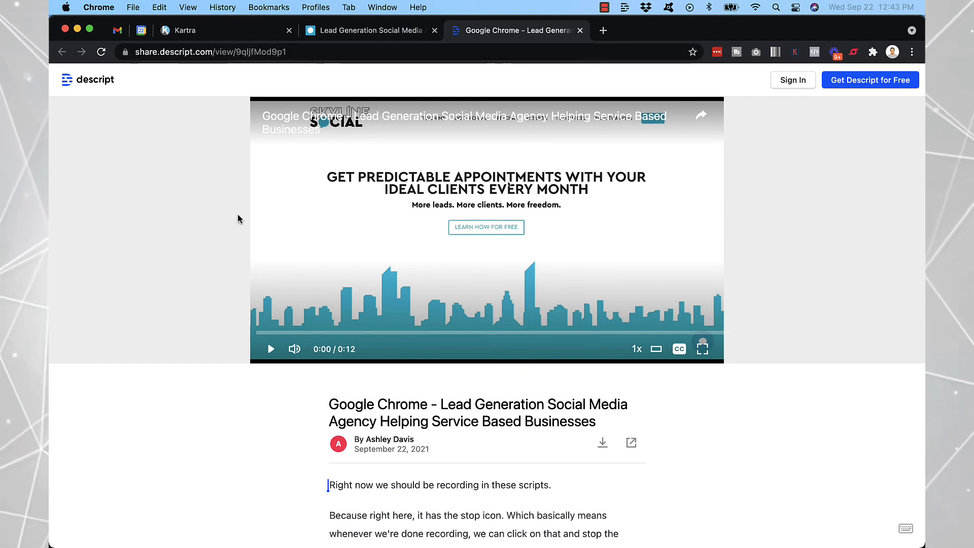